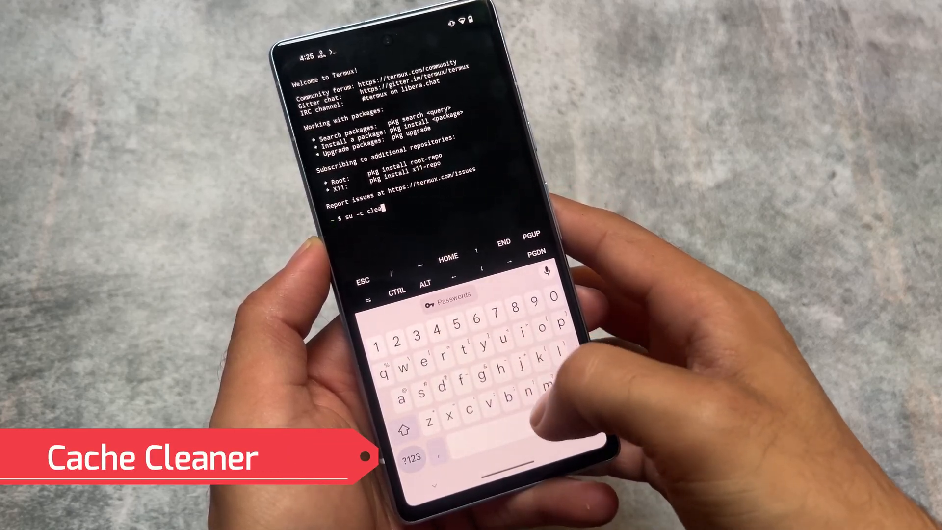
Run the cache cleaner command as root in Termux to clear all app caches
text(ner)
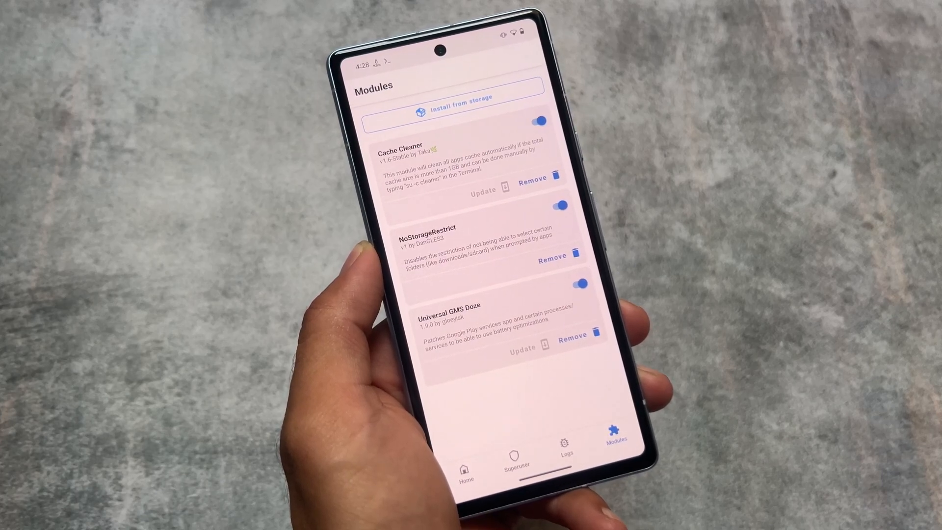
Return to the Magisk home page showing Magisk 26.4 installed
click(465, 472)
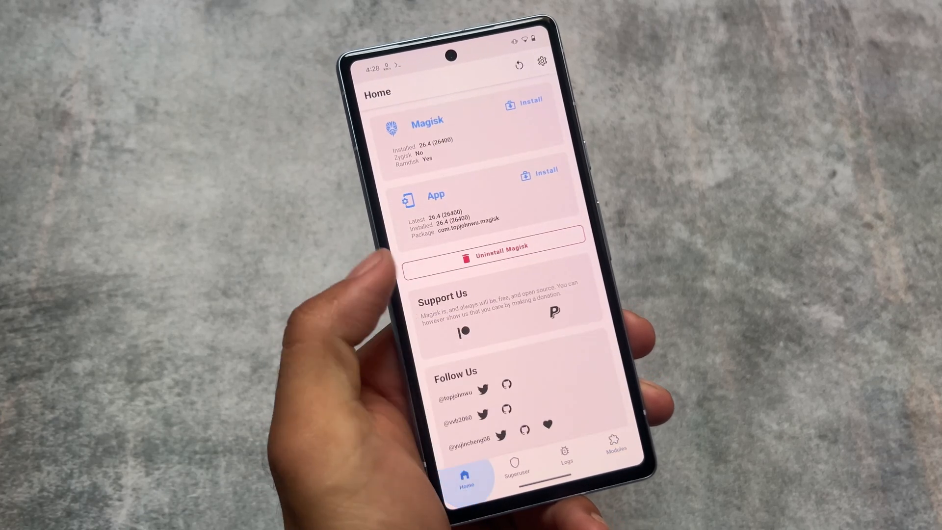